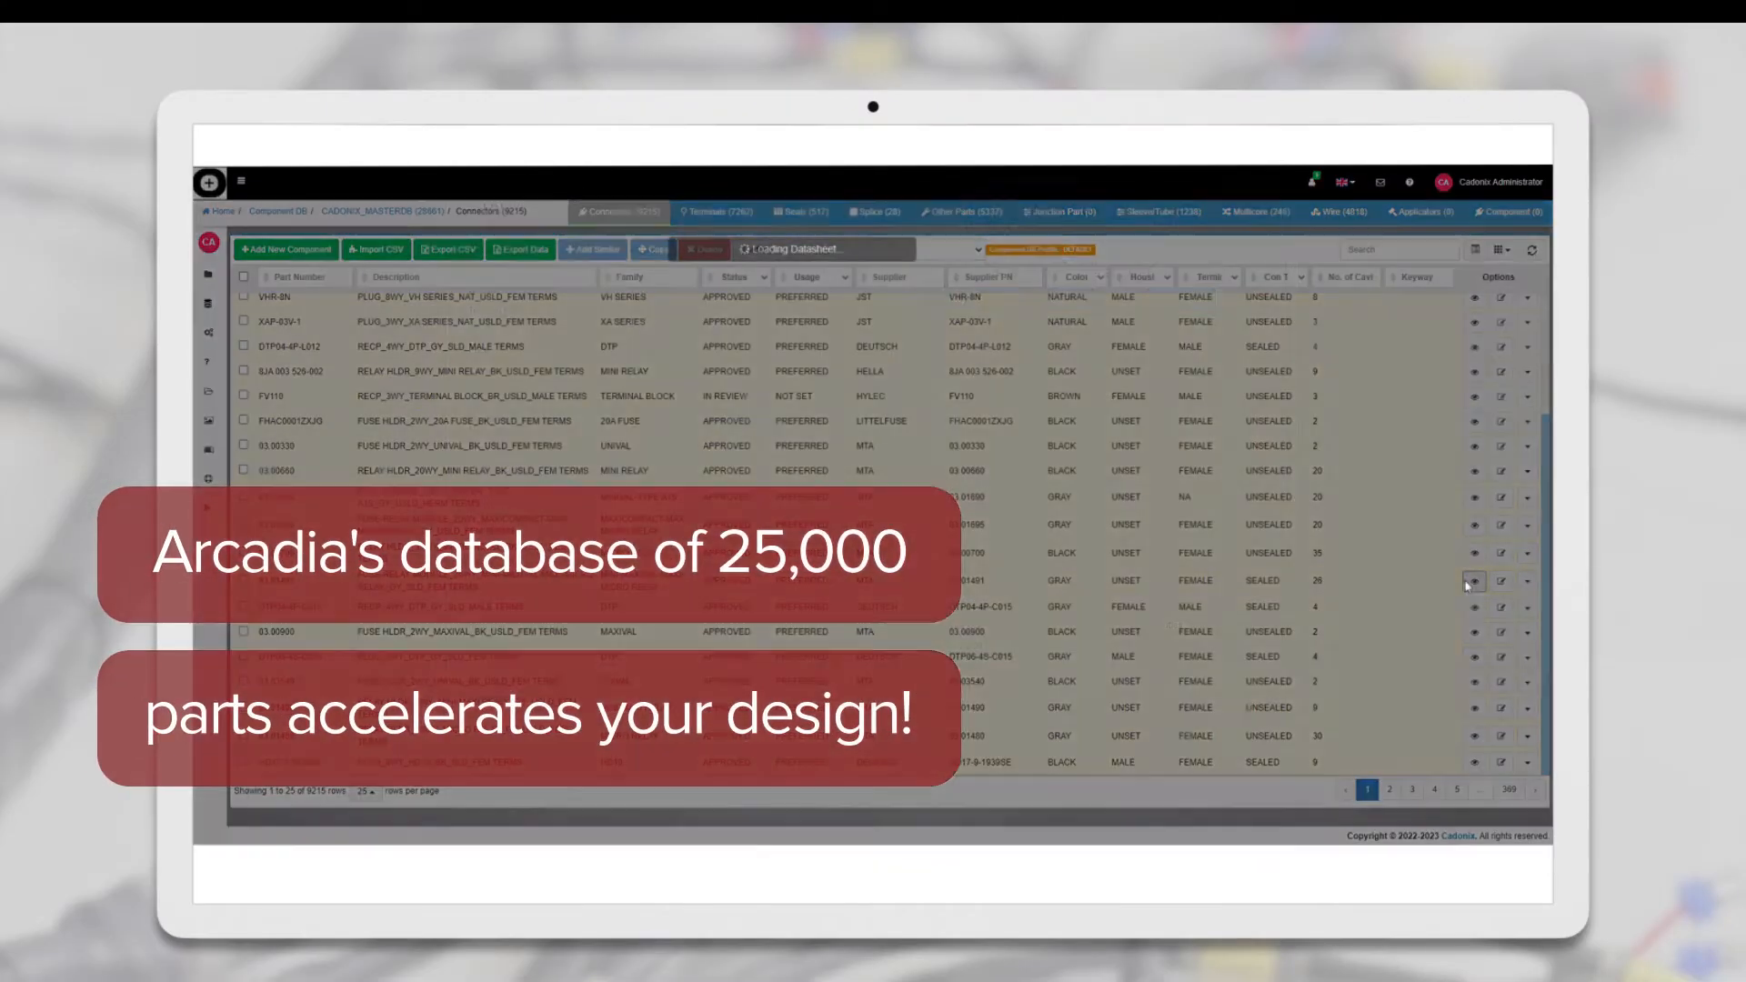
Step: View the data sheet for connector MTA 03.01491, a 26-way fuse-relay module, on its Isometric tab
{"action": "left_click", "coordinate": [1473, 582]}
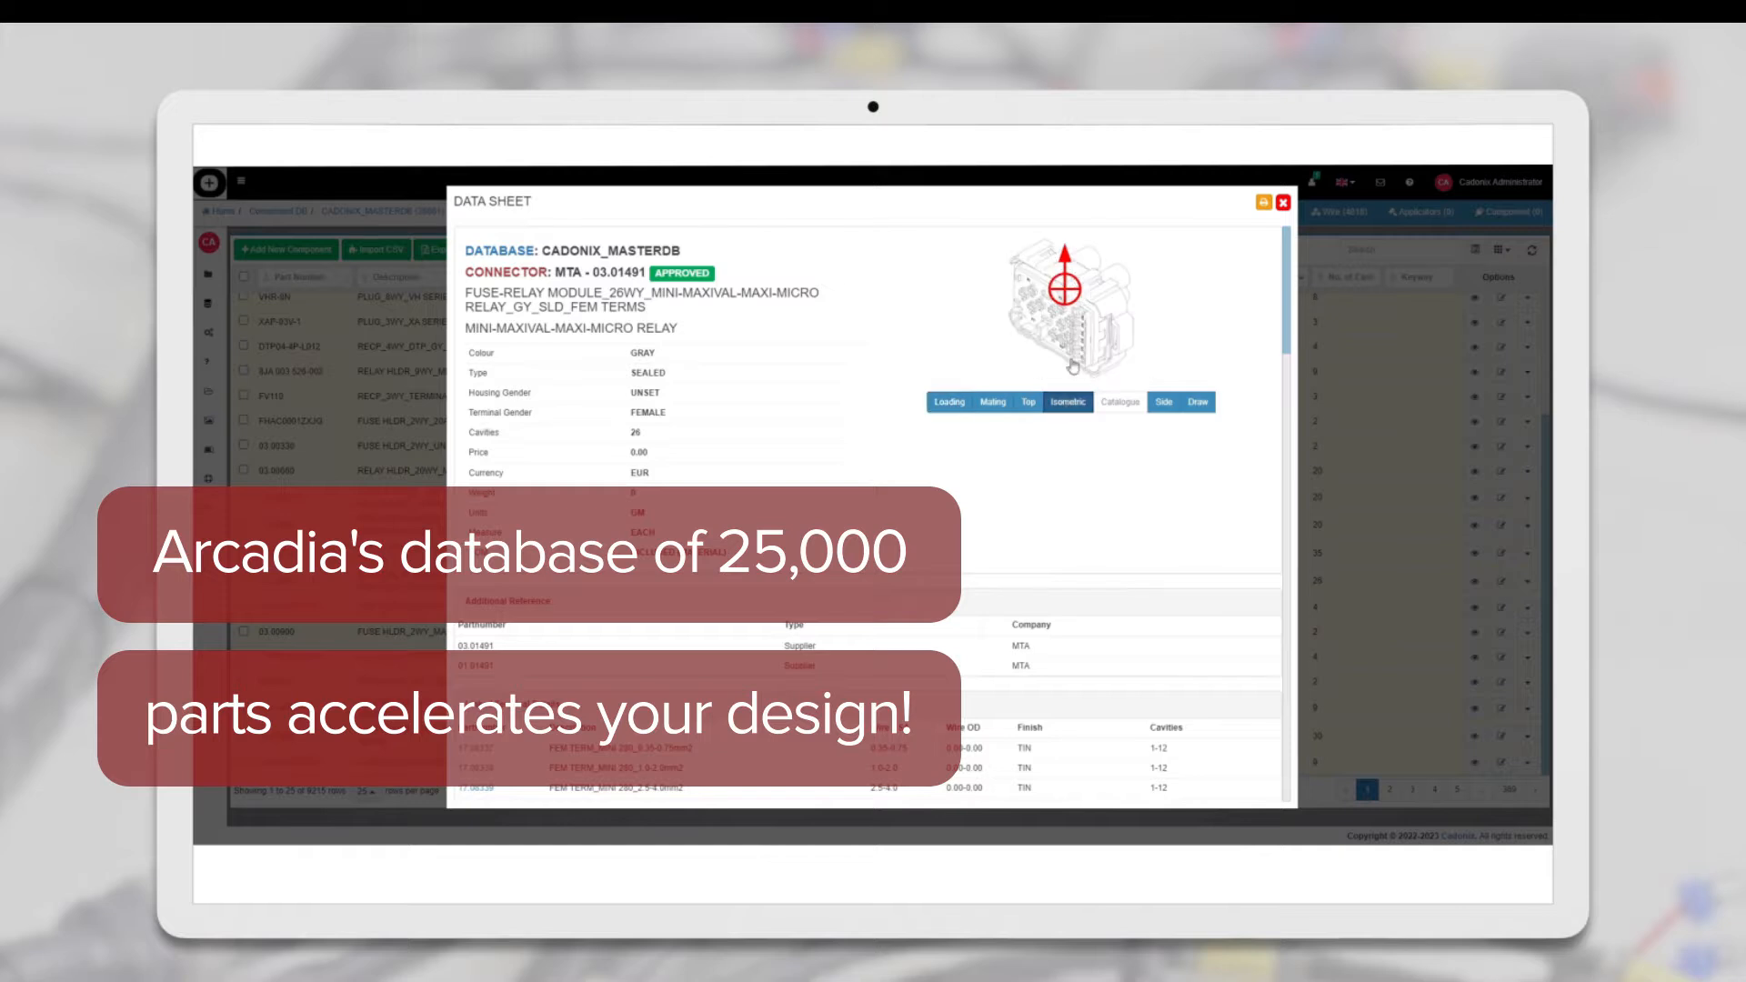